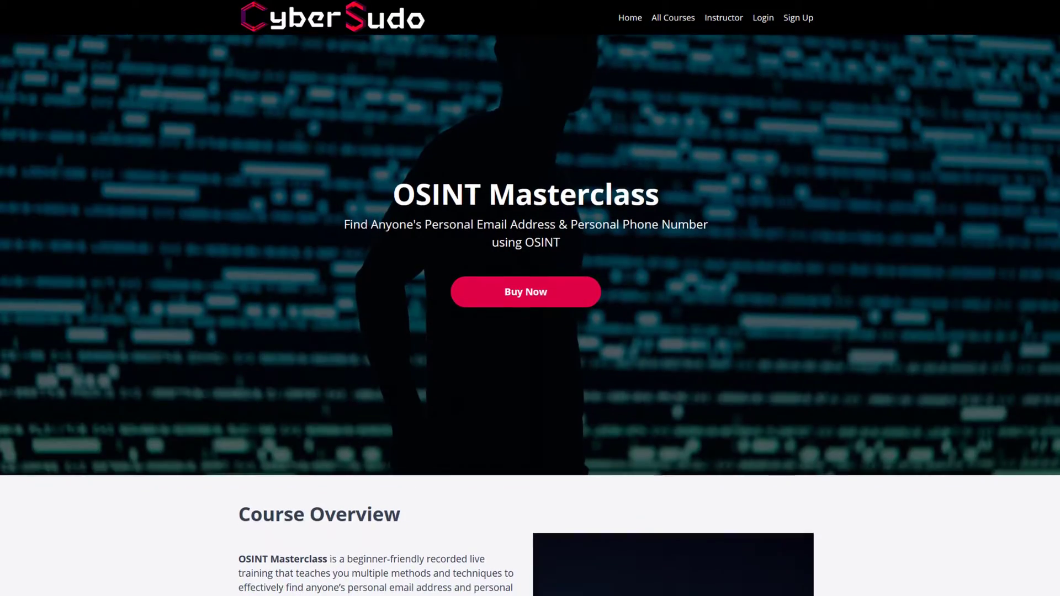
# Scroll down the OSINT Masterclass course page toward the Hacking Wi-Fi mini course.
pyautogui.scroll(-3)
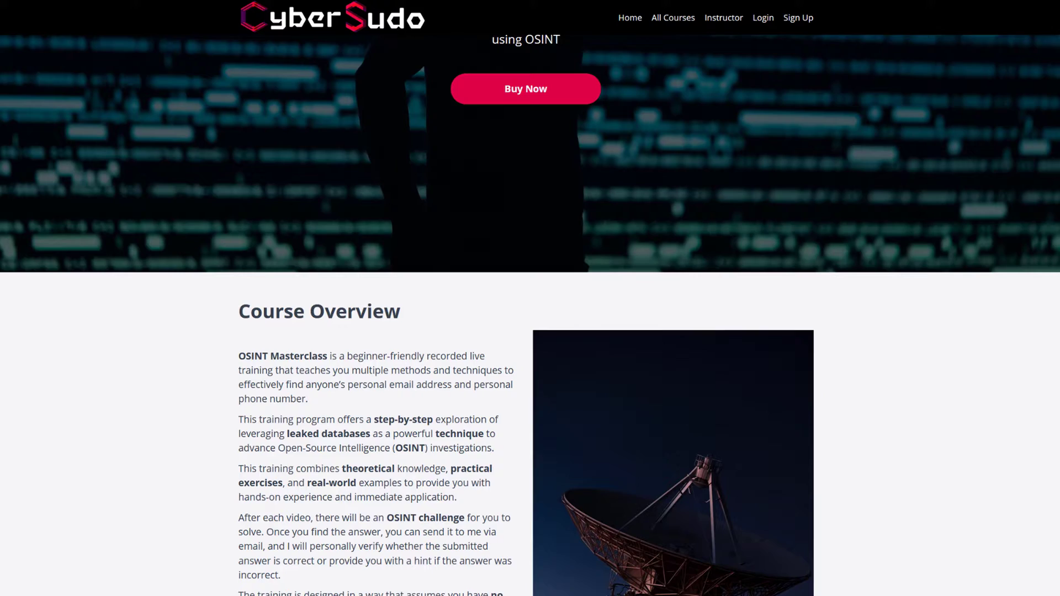
pyautogui.scroll(-3)
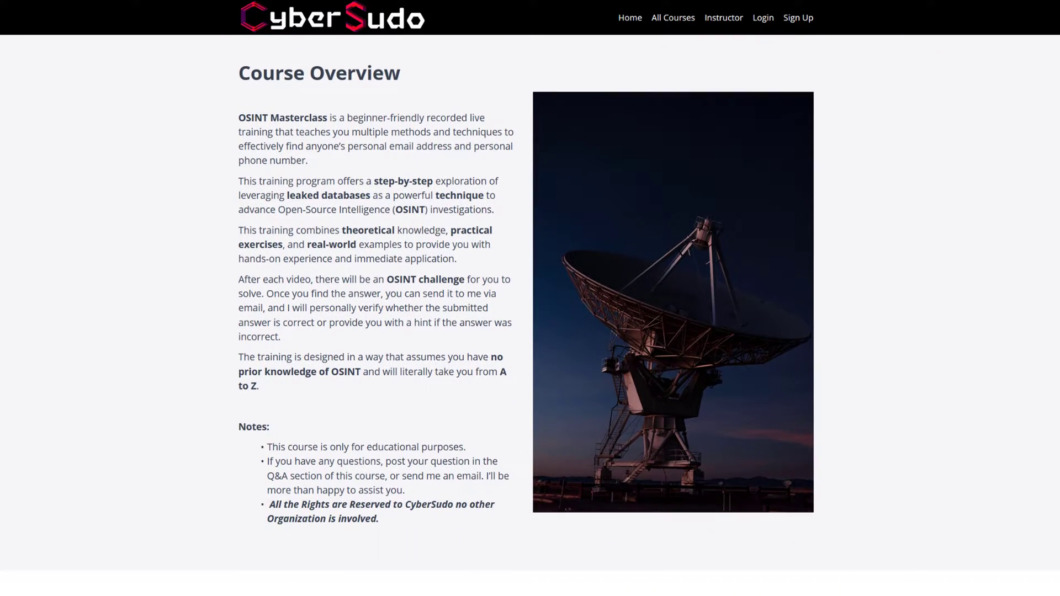
pyautogui.scroll(-3)
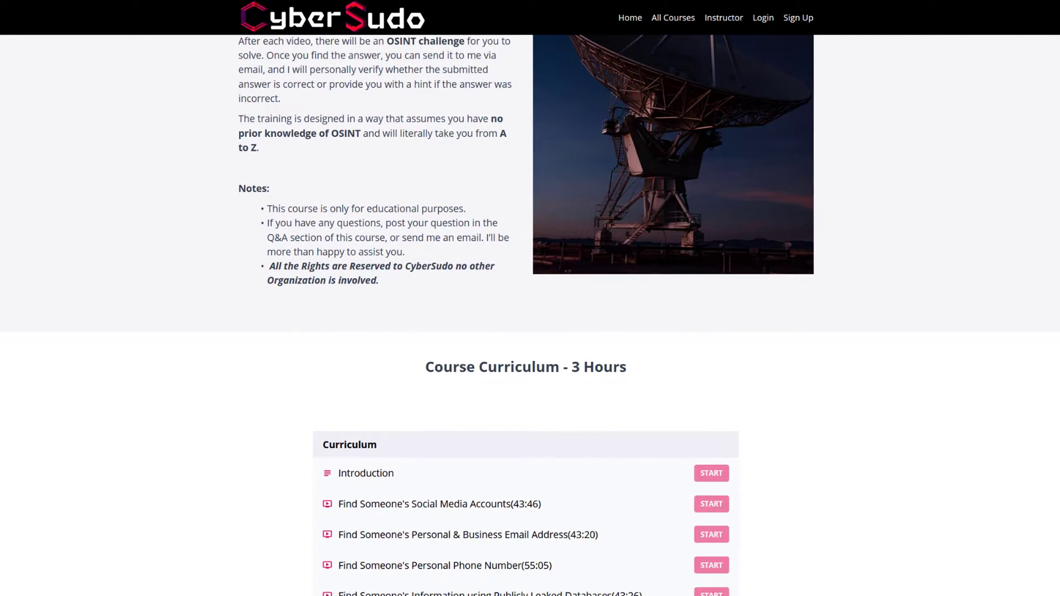
pyautogui.scroll(-3)
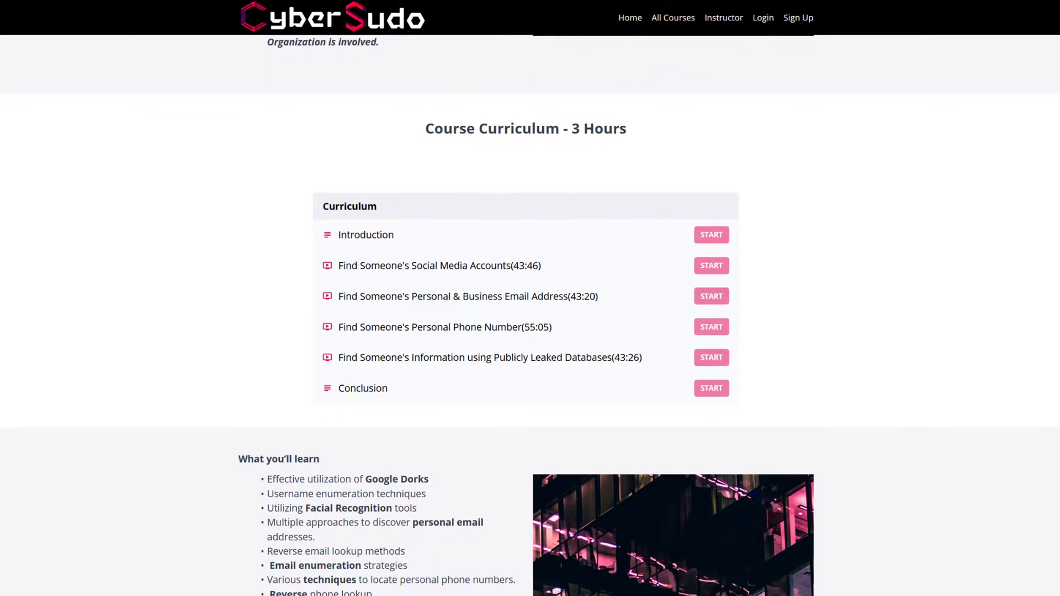
pyautogui.scroll(-3)
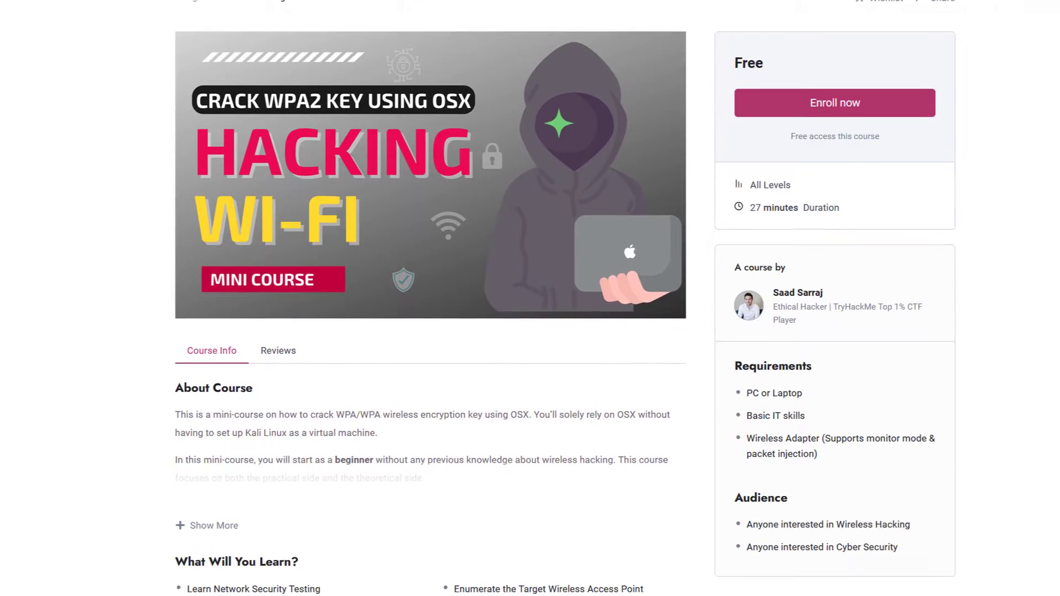
pyautogui.scroll(-3)
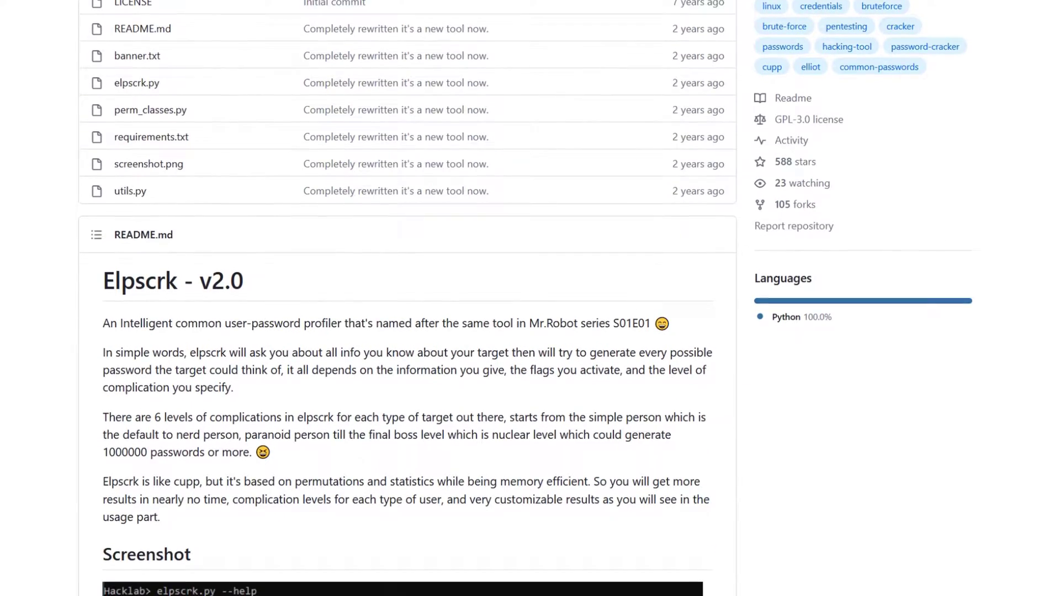
# Scroll the Elpscrk v2.0 README down to the password complication levels table.
pyautogui.scroll(-3)
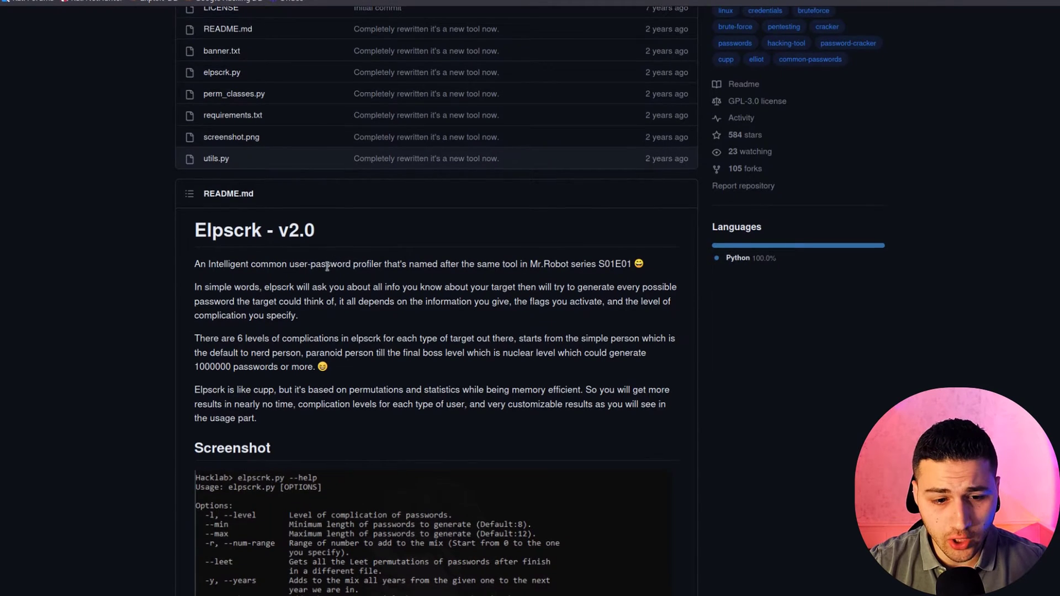
pyautogui.scroll(-3)
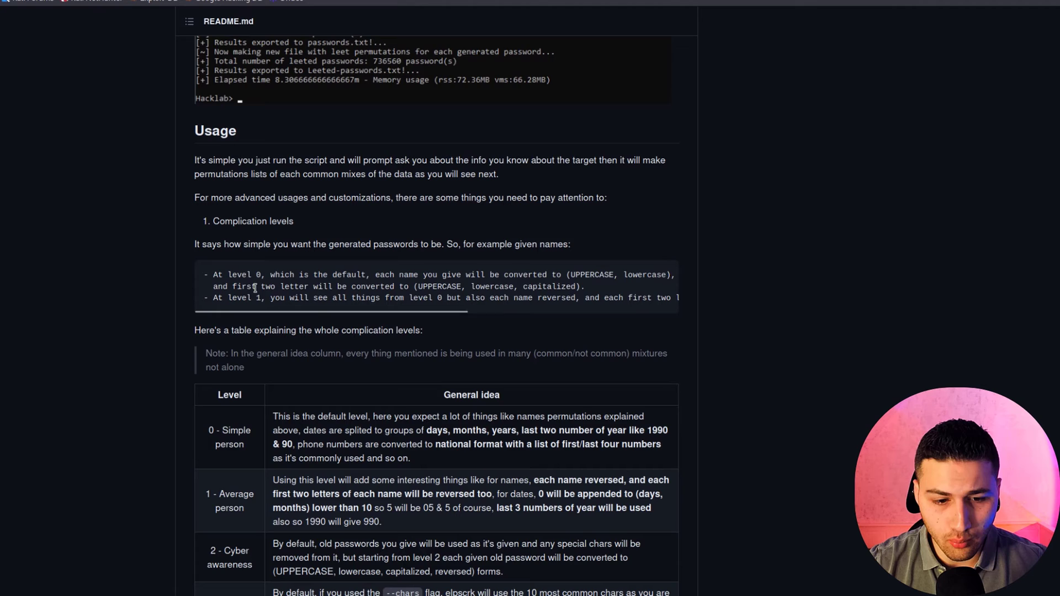
pyautogui.scroll(-3)
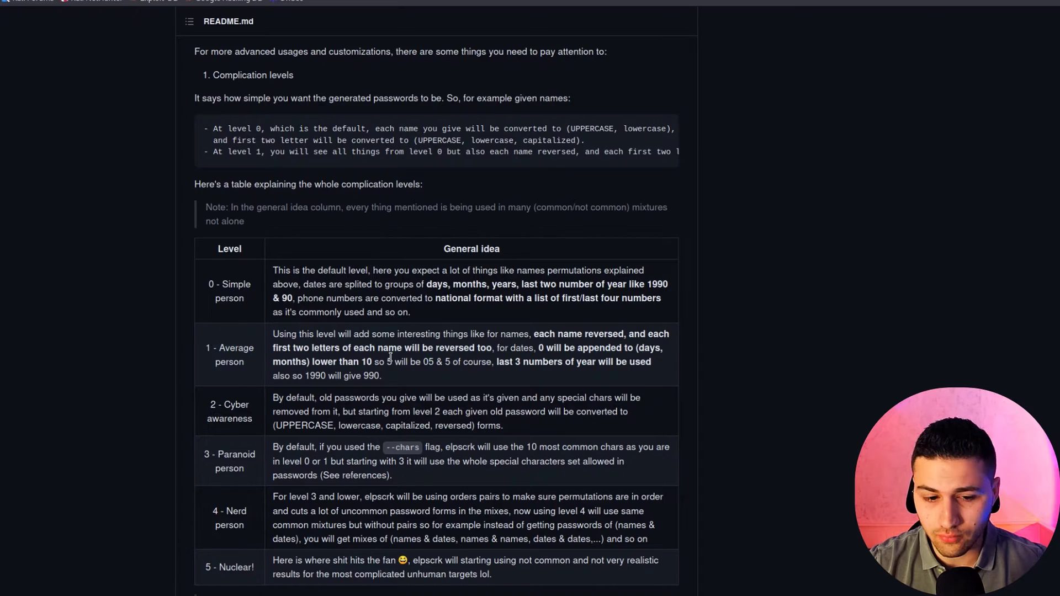
pyautogui.scroll(-3)
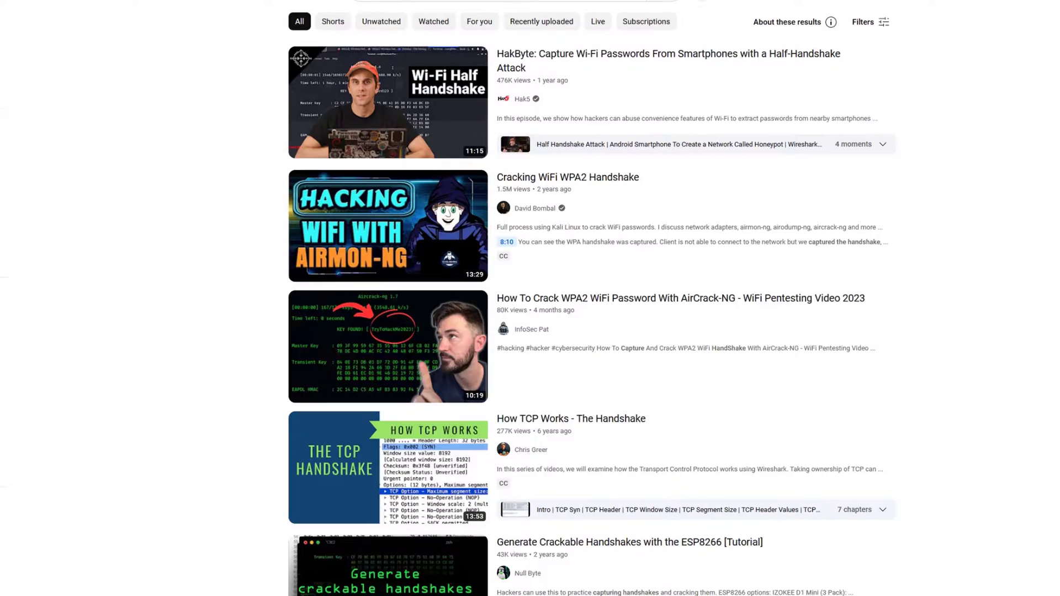
# Scroll through the YouTube results for WPA2 handshake capture and cracking videos.
pyautogui.scroll(-3)
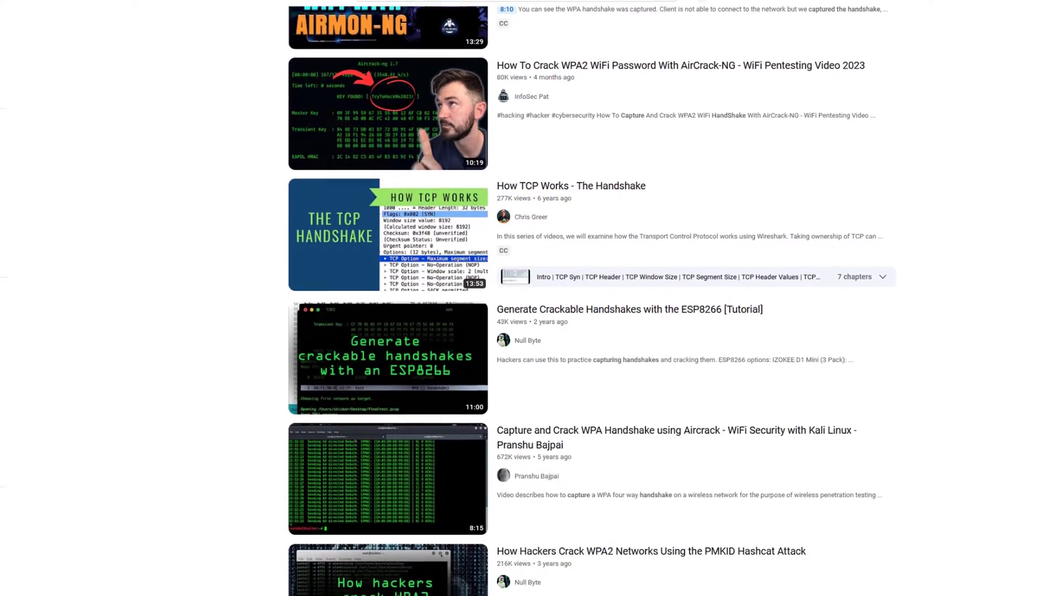
pyautogui.scroll(-3)
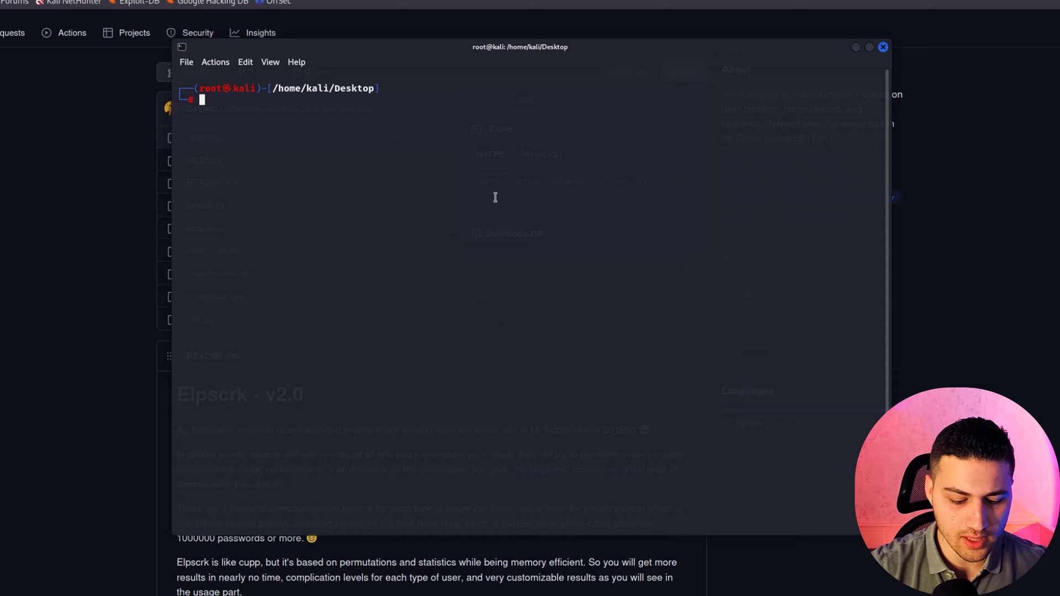
# Clone the D4Vinci/elpscrk repo onto the Desktop and install its requirements.txt with pip3.
pyautogui.write('git clone https://github.com/D4Vinci/elpscrk.git')
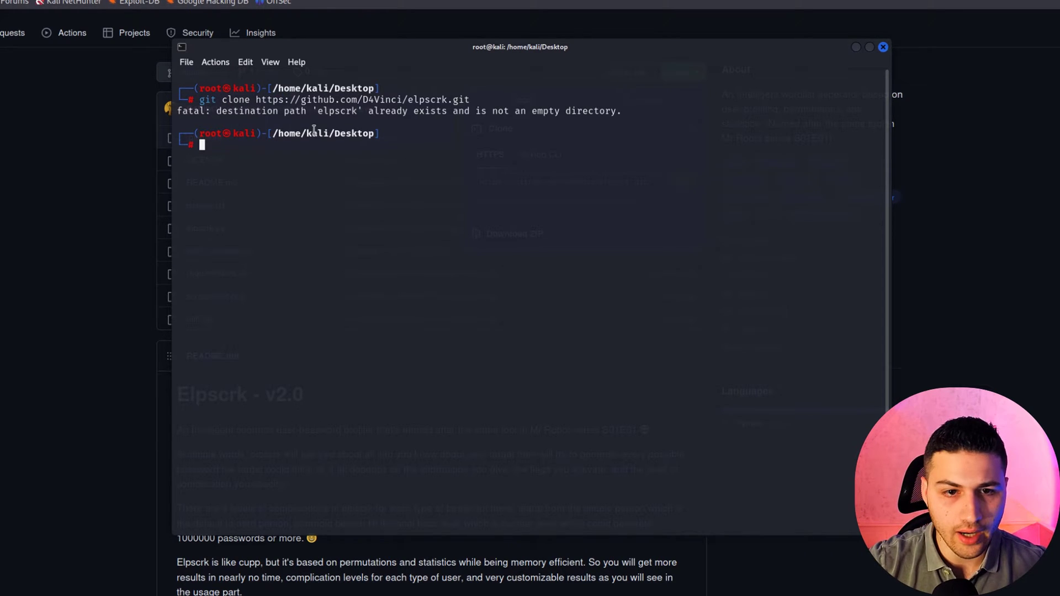
pyautogui.write('cd /home/kali/Desktop/')
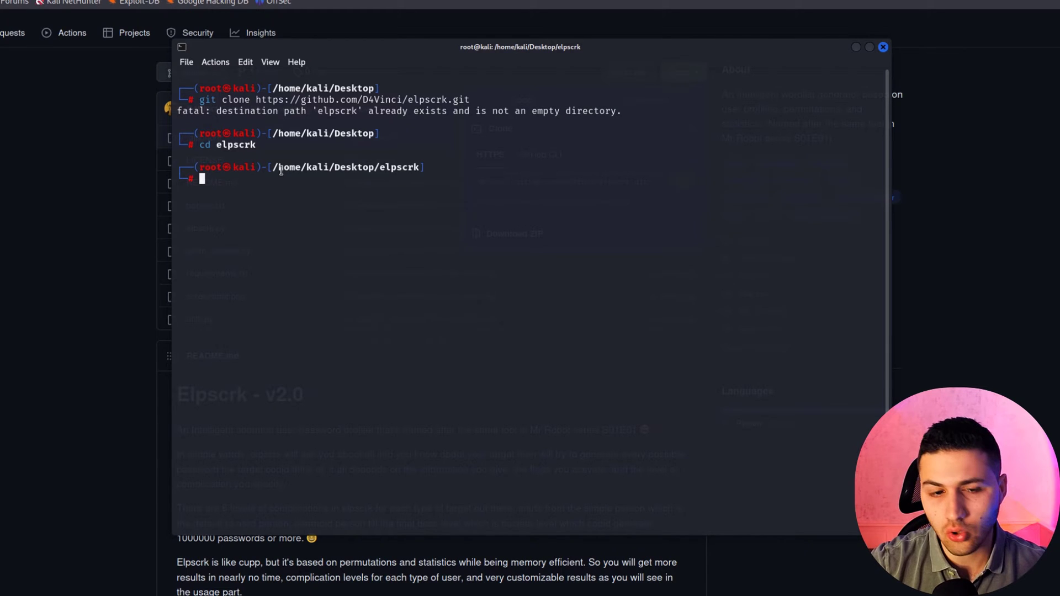
pyautogui.write('python3 crackmapexec.py smb 10.10.0.0/24 -u "THEPUNISHER" -H 31d6cfe0d16ae931b73c59d7e0c089c" --local-auth')
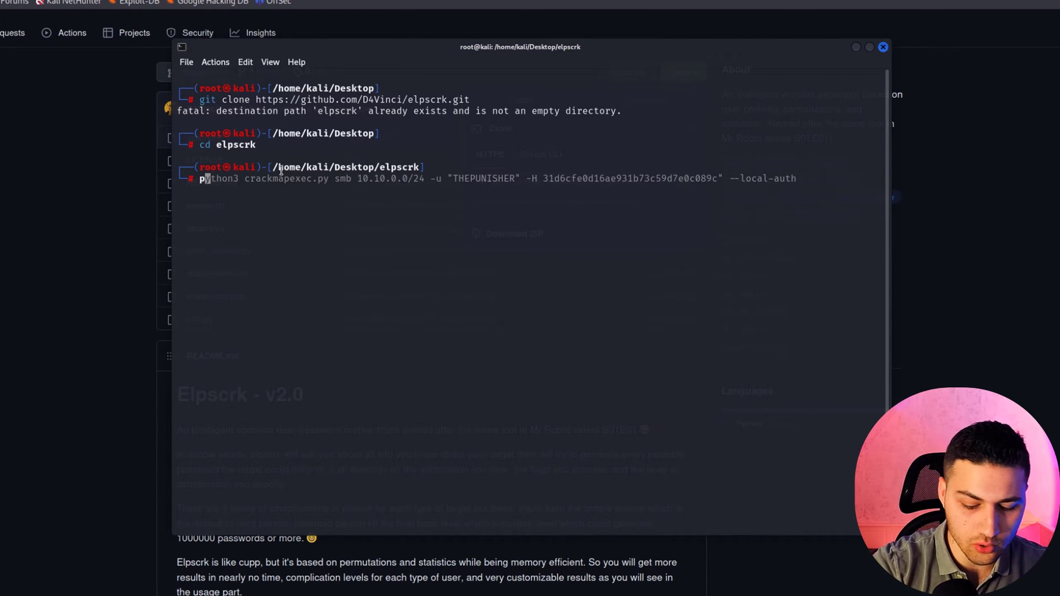
pyautogui.write('pip3 install -r requirements.txt')
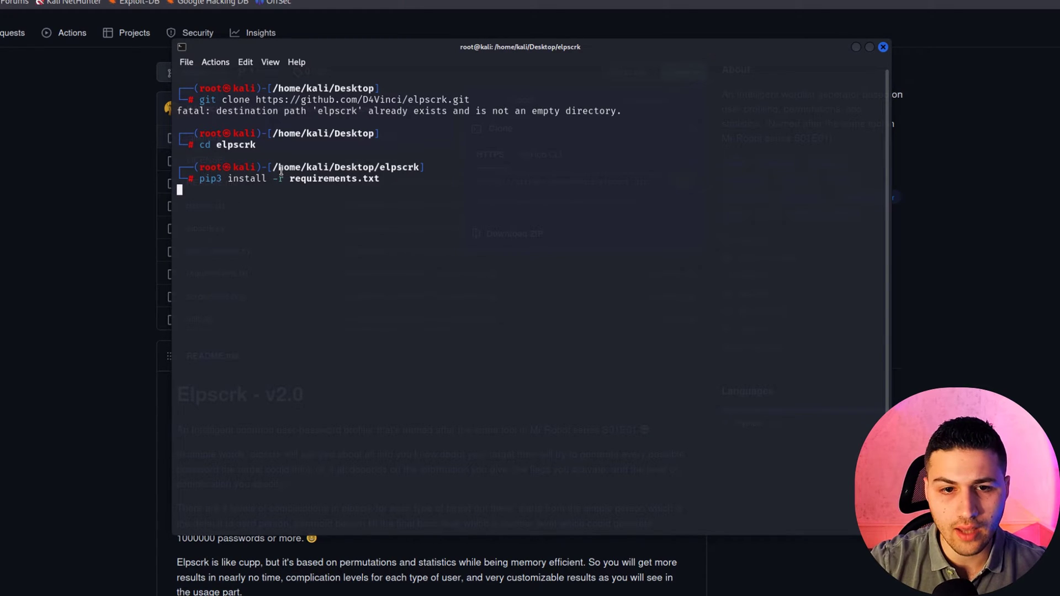
pyautogui.press('Return')
pyautogui.write('python3')
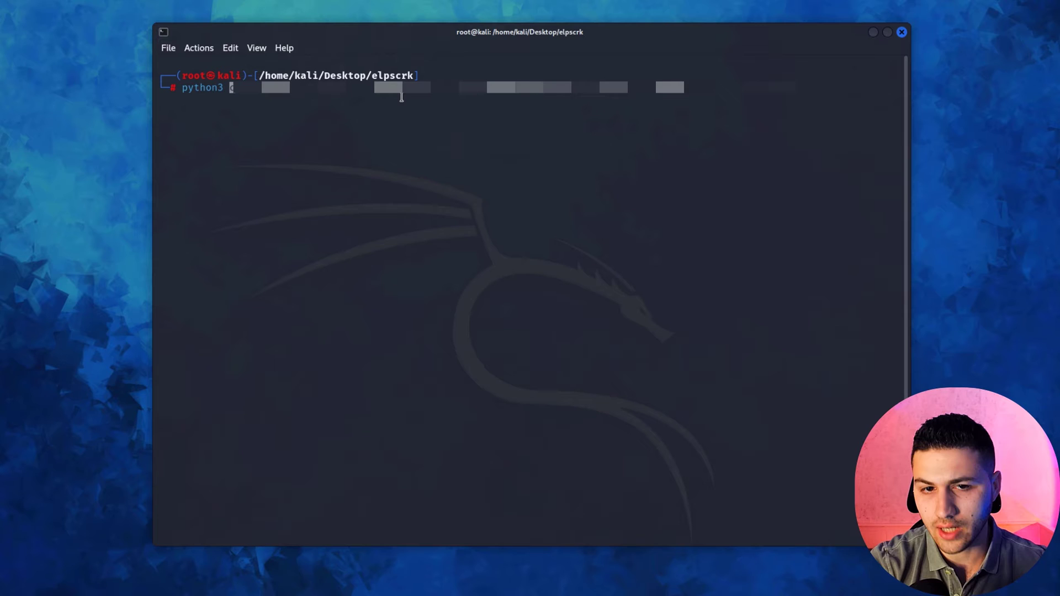
# Run elpscrk.py with -l 5, --min 8, --max 15, --leet, --verbose and --years 1990.
pyautogui.write('elpscrk.py -l 5 --min 8 --max 15 --leet --verbose --years 1990')
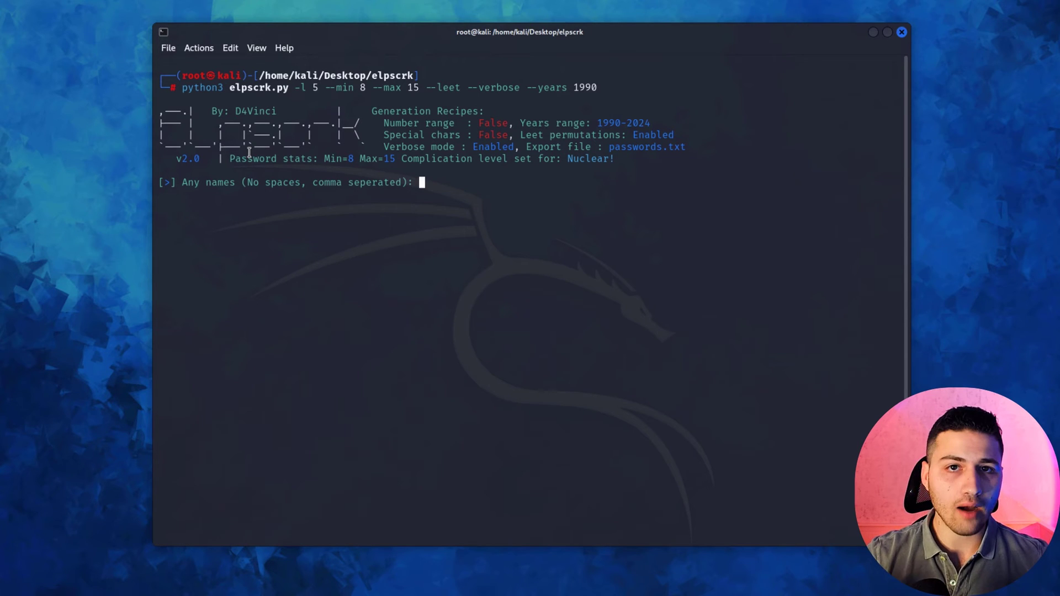
pyautogui.write('saad')
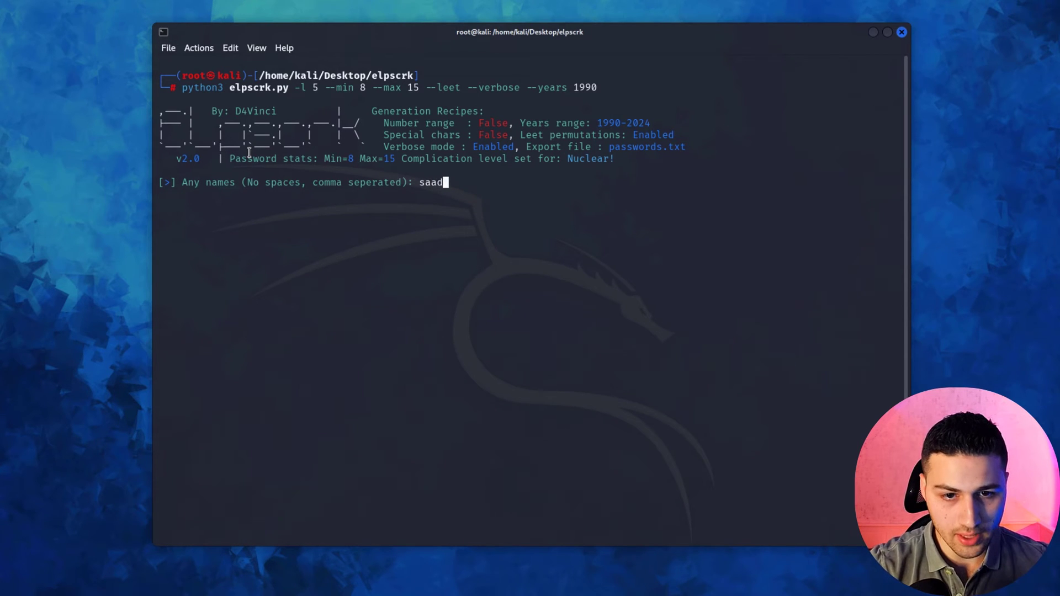
pyautogui.write(',sarra')
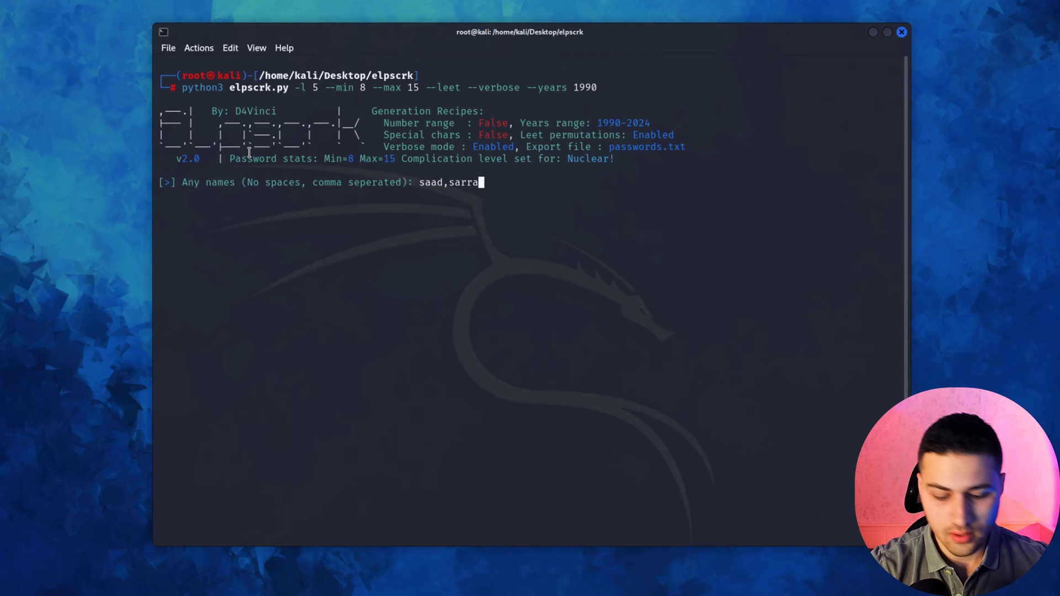
pyautogui.write('j,saadsr')
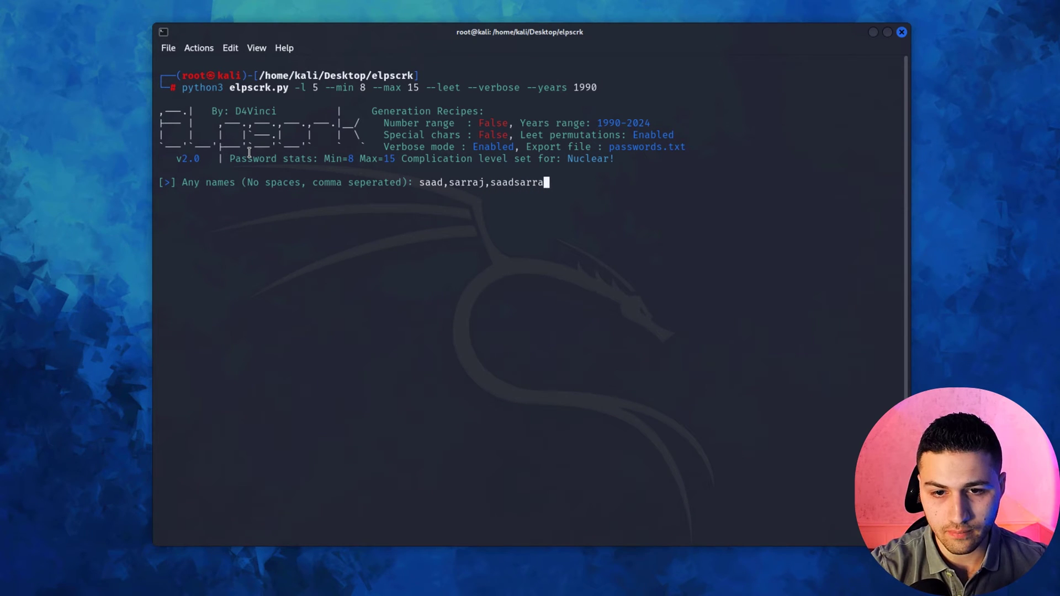
pyautogui.write(',cyber')
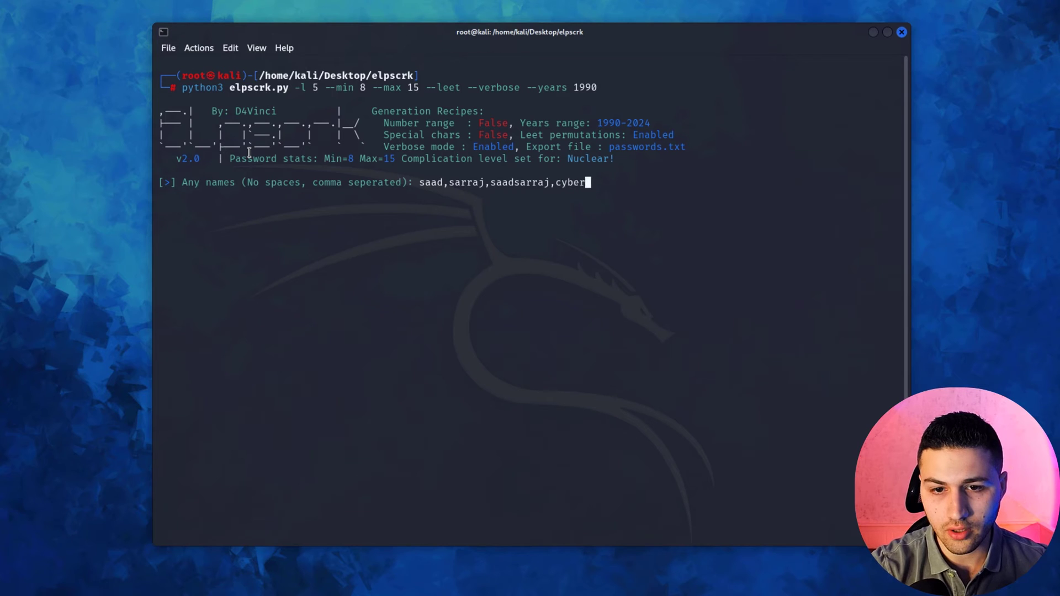
pyautogui.write('sudo')
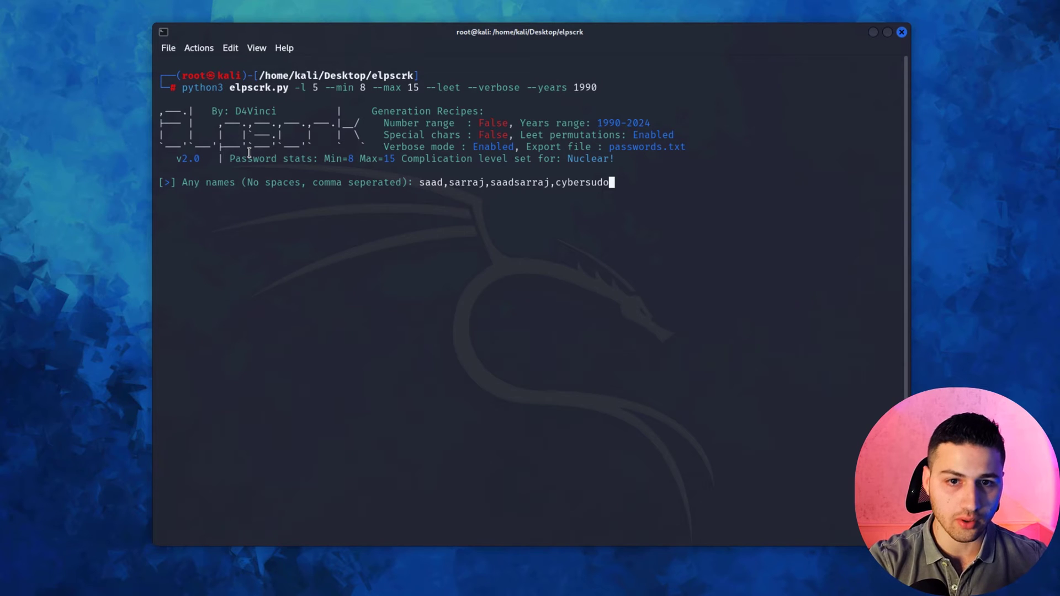
pyautogui.moveTo(369, 80)
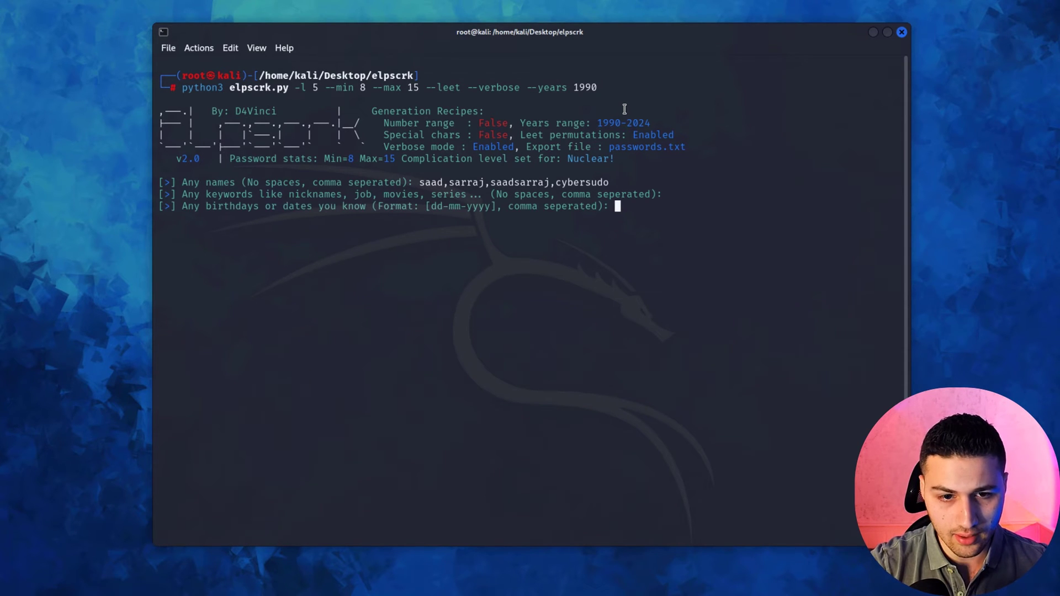
pyautogui.write('01-')
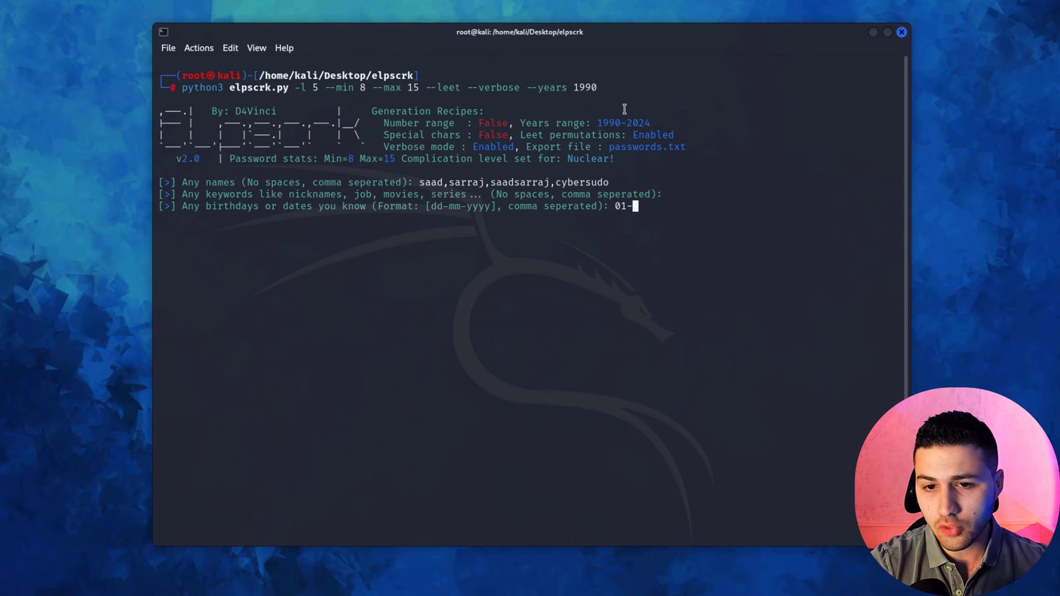
pyautogui.write('01-1990')
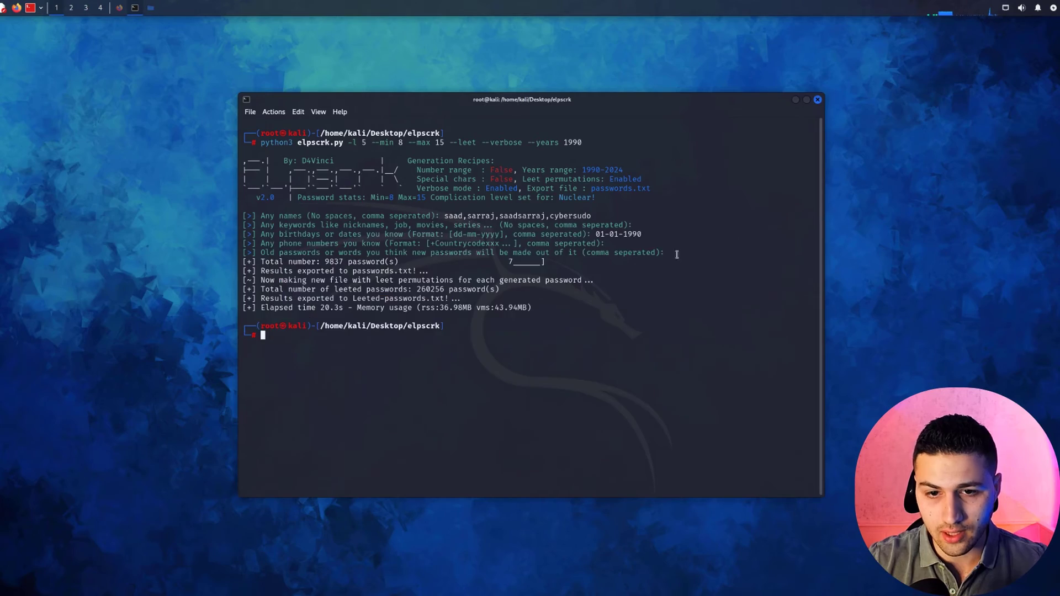
# Run aircrack-ng on CyberSudo-01.cap with the elpscrk passwords.txt wordlist to find the key.
pyautogui.write('aircrack-ng /home/kali/Desktop/CyberSudo-01.cap  -w /home/kali/Desktop/elpscrk/passwords.txt')
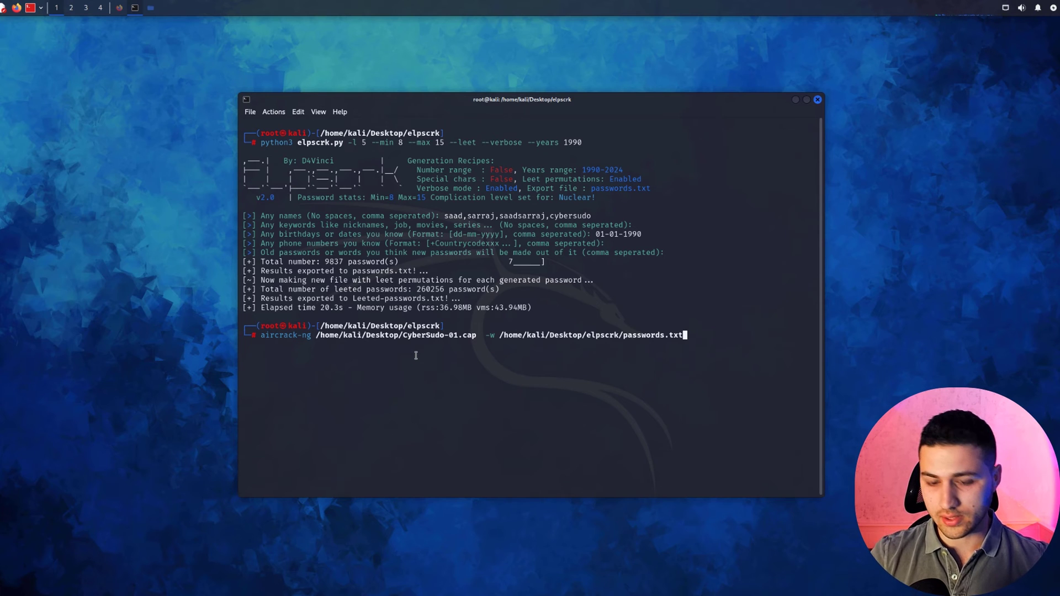
pyautogui.press('Return')
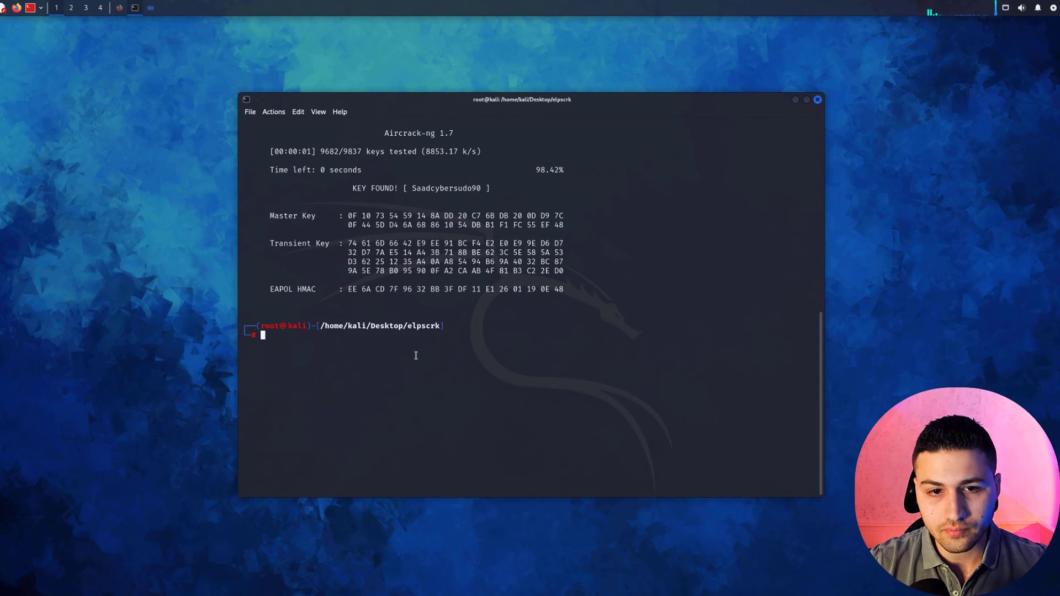